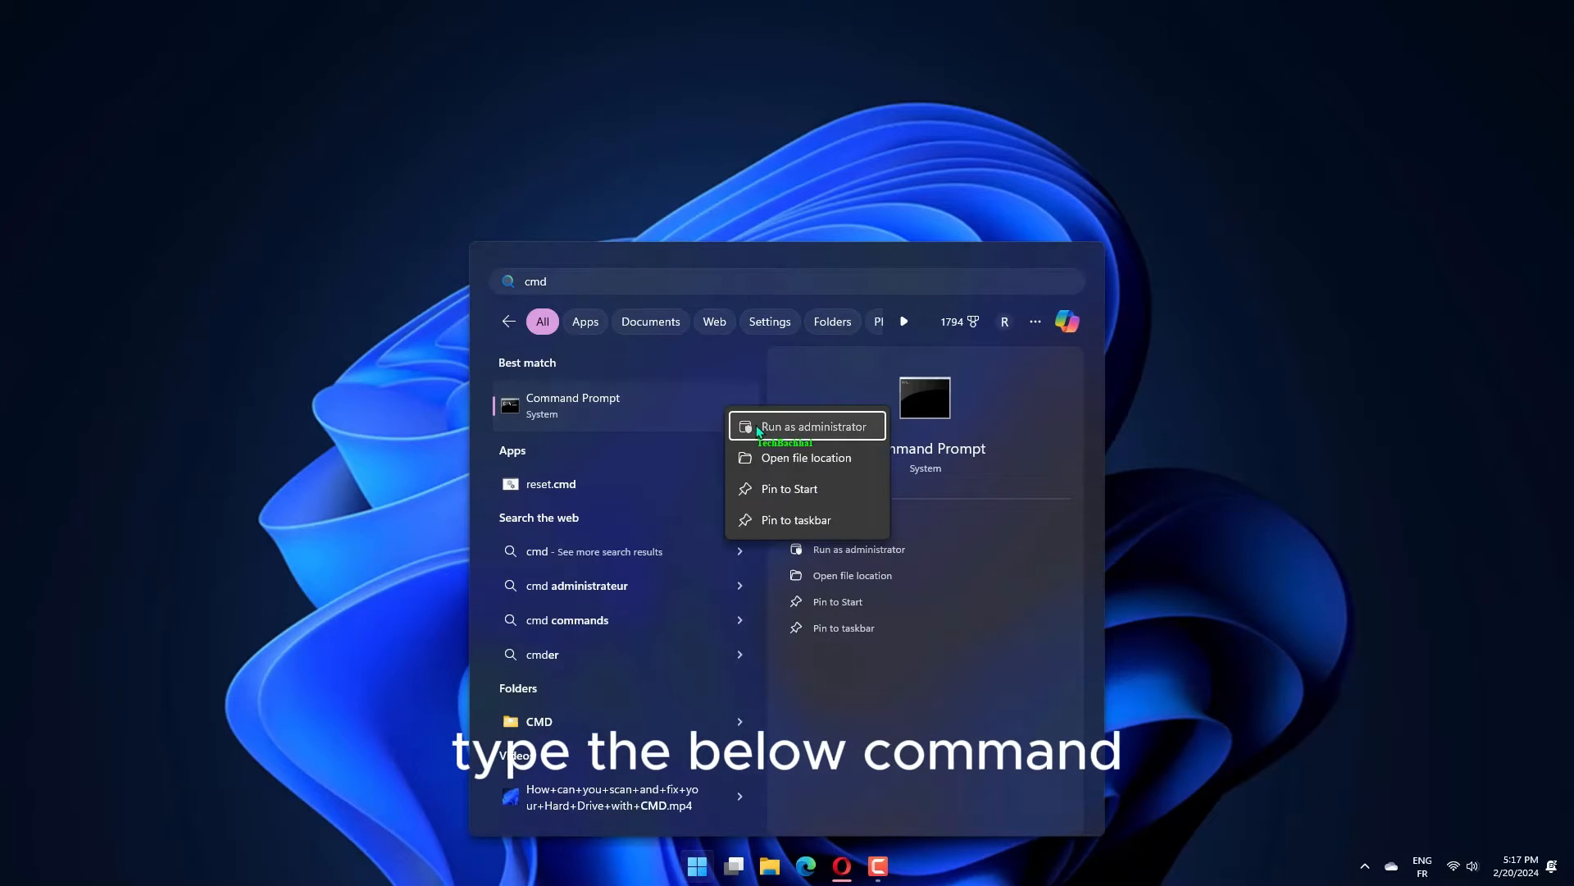
# - Launch Command Prompt as administrator to run sfc /scannow
pyautogui.click(813, 426)
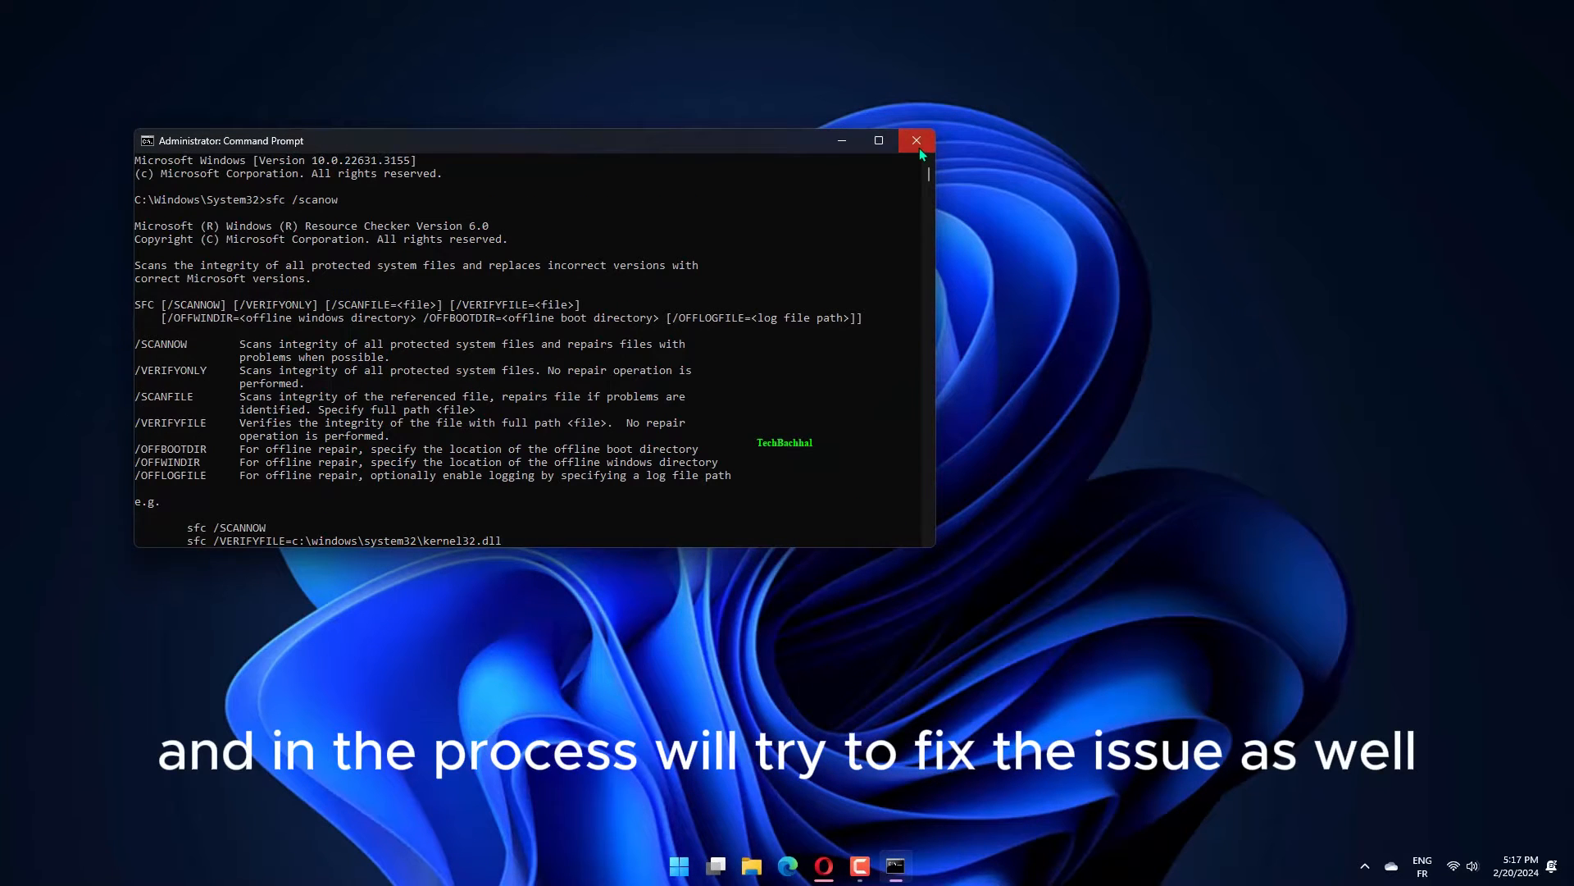
# - Close the first command window, then close the window running DISM /Restorehealth
pyautogui.click(915, 140)
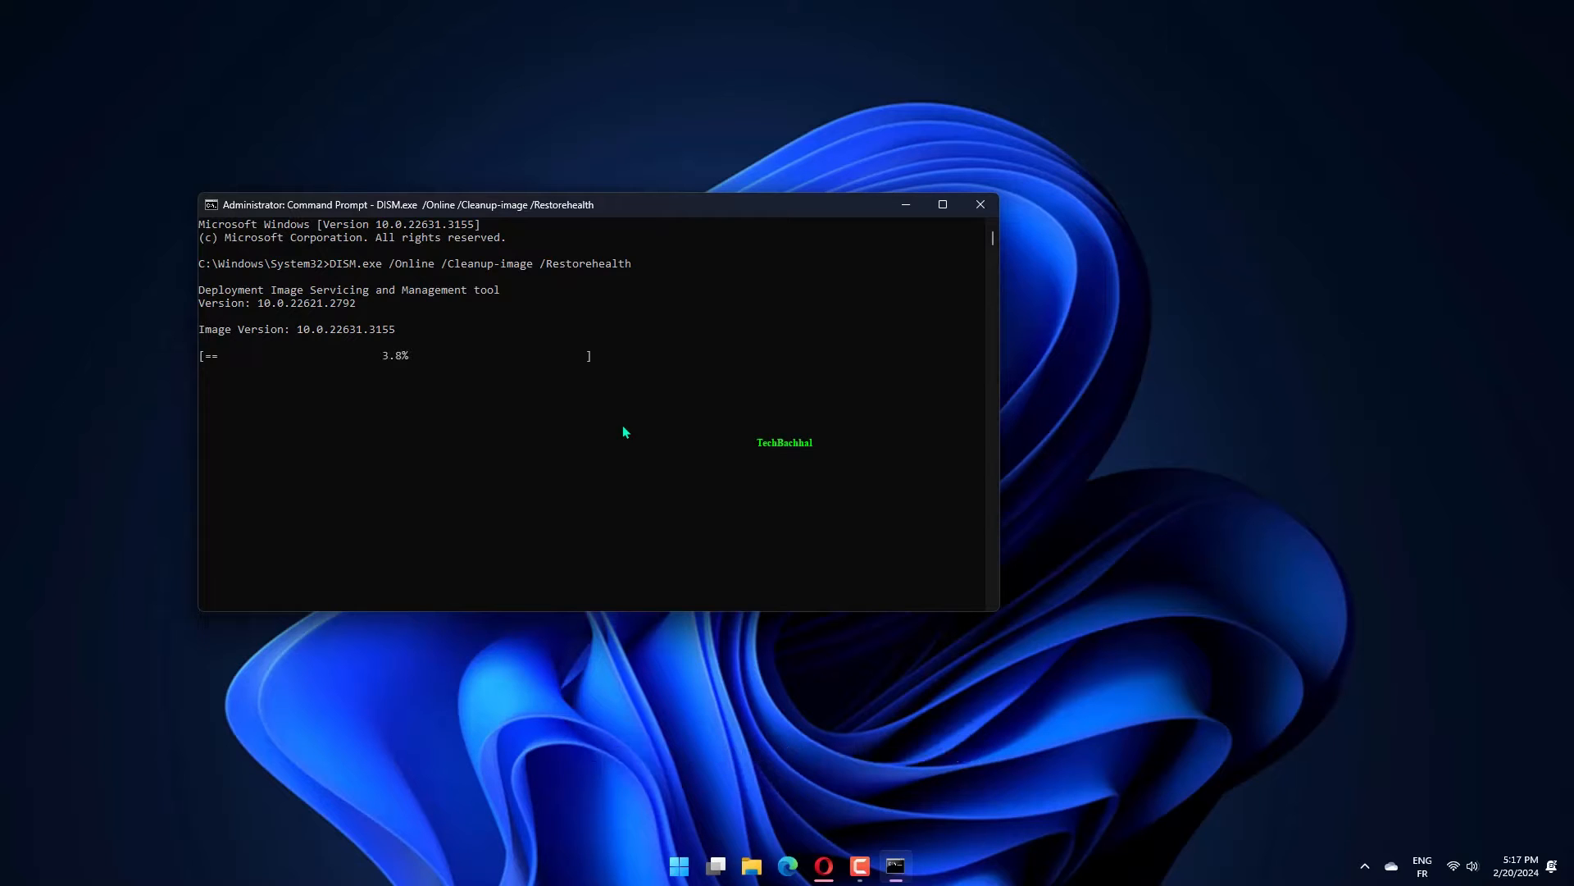
pyautogui.moveTo(685, 495)
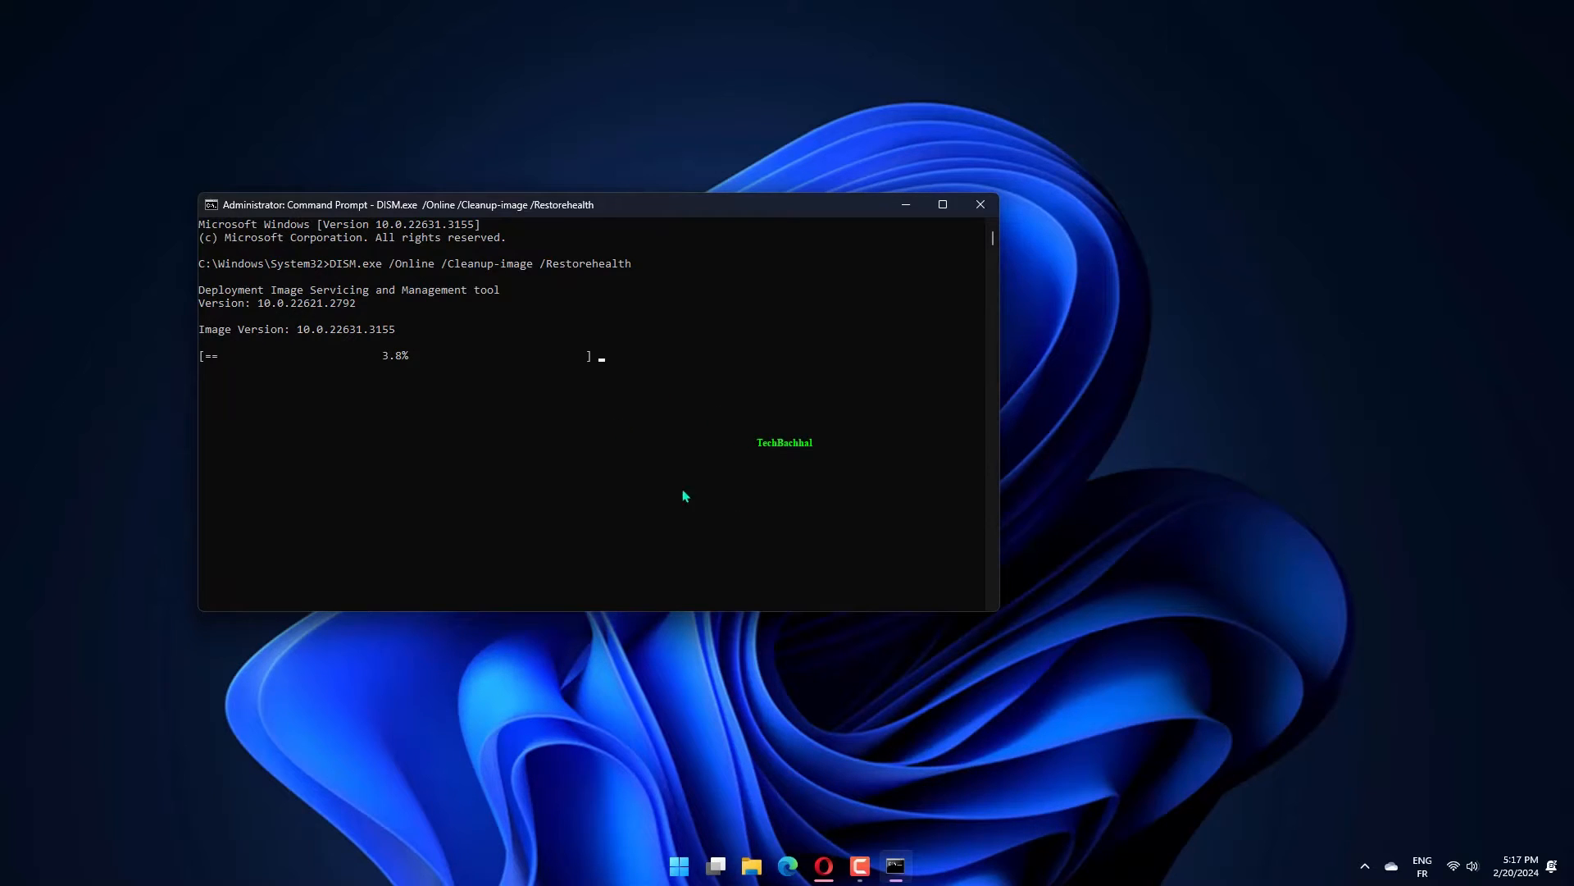
pyautogui.moveTo(809, 363)
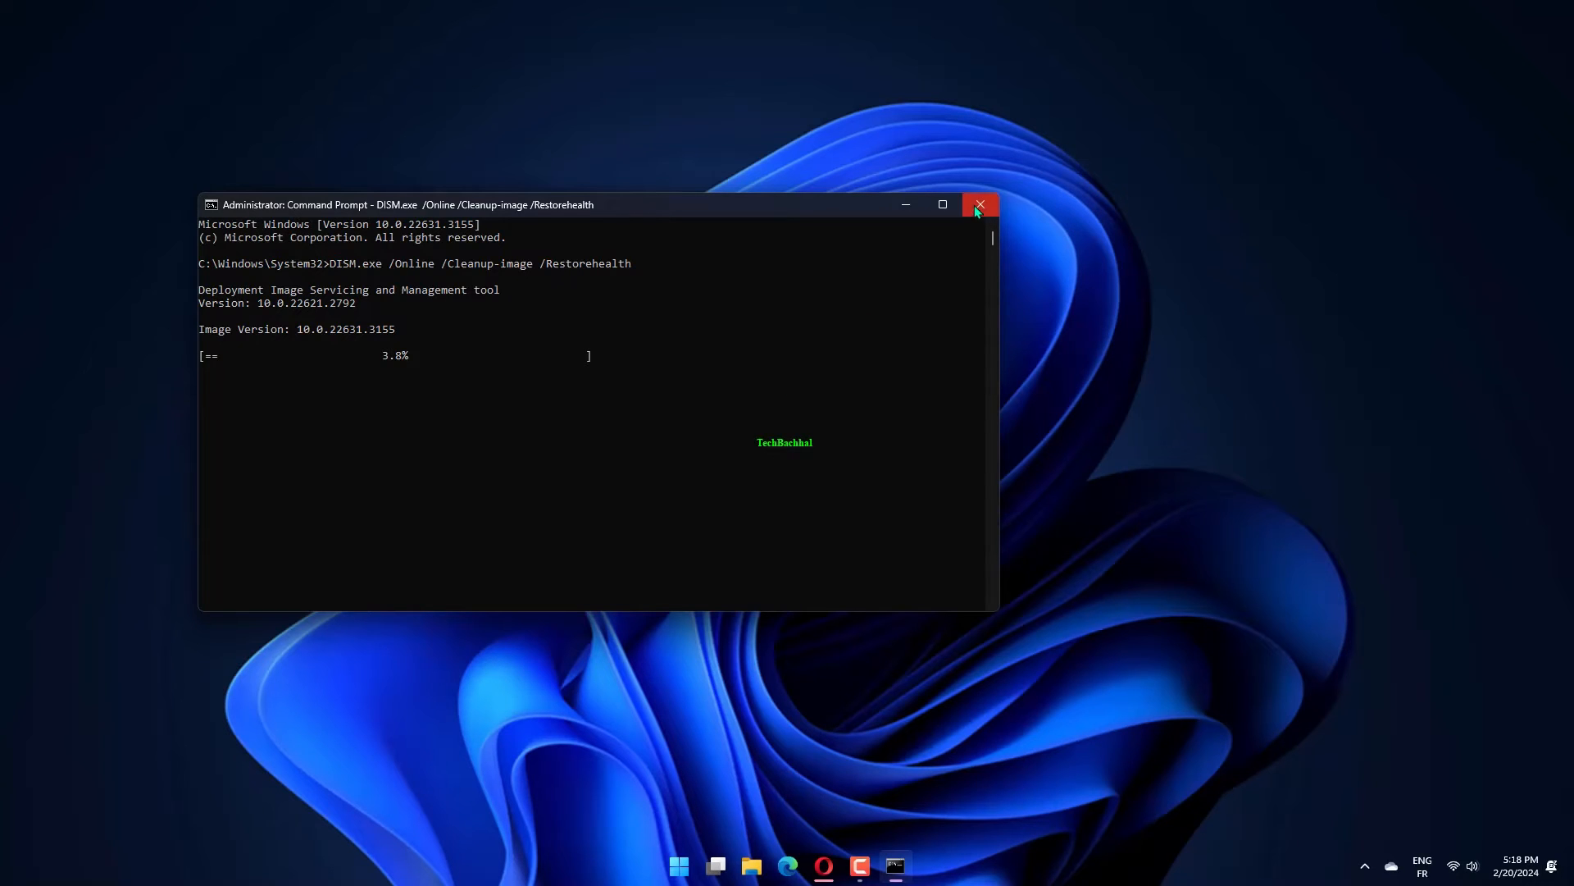
pyautogui.click(980, 204)
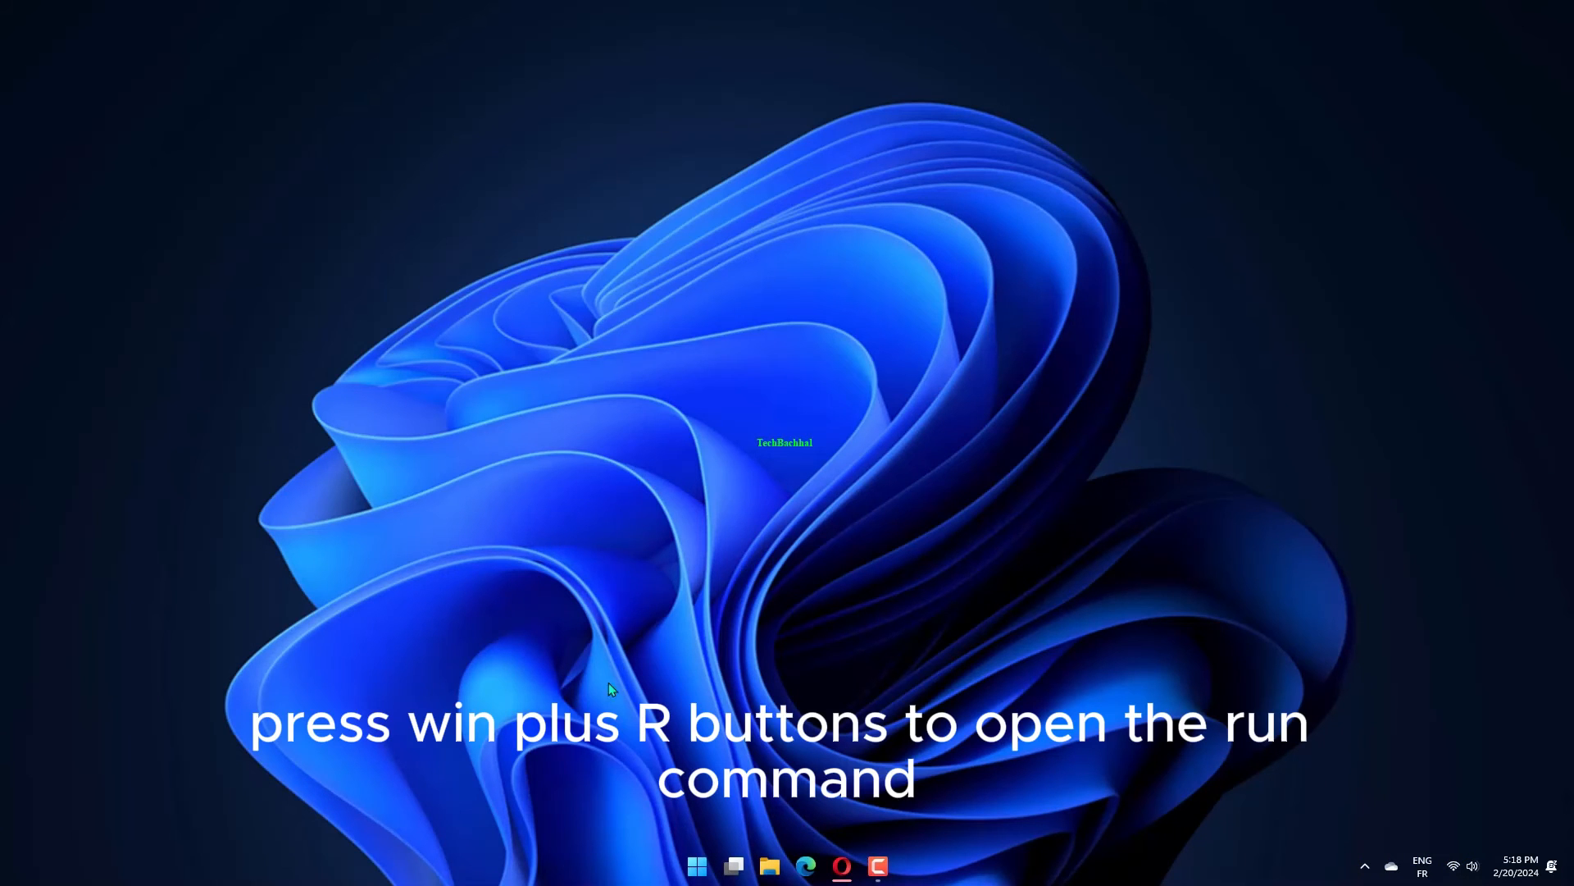
# - Open %temp% from the Run dialog to show the 1,791 temporary items
pyautogui.press('win+r')
pyautogui.write('%temp%')
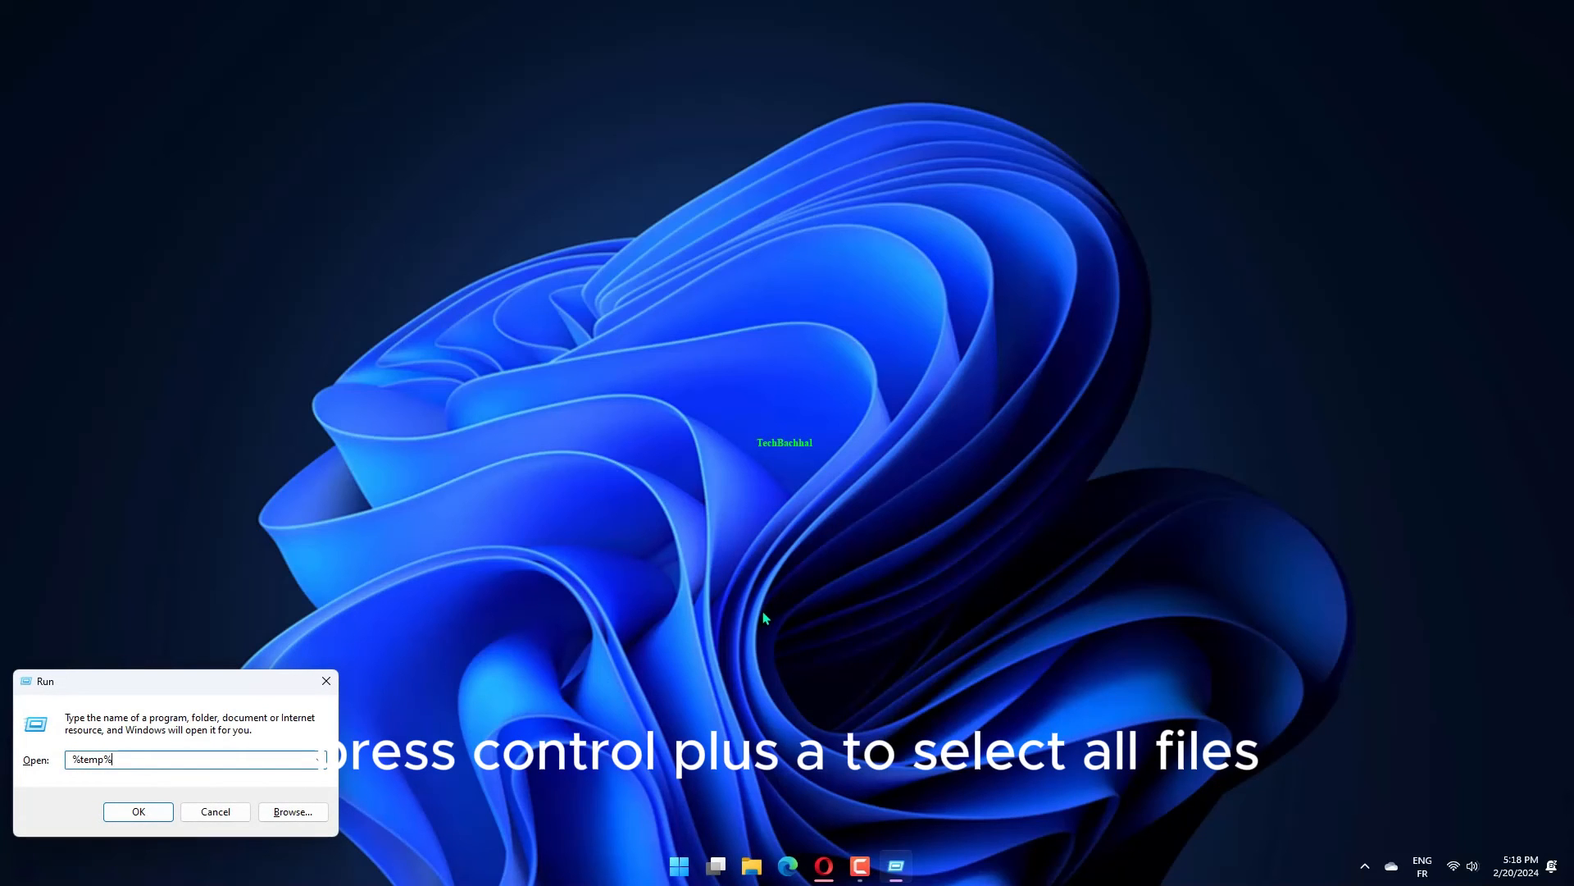
pyautogui.click(138, 811)
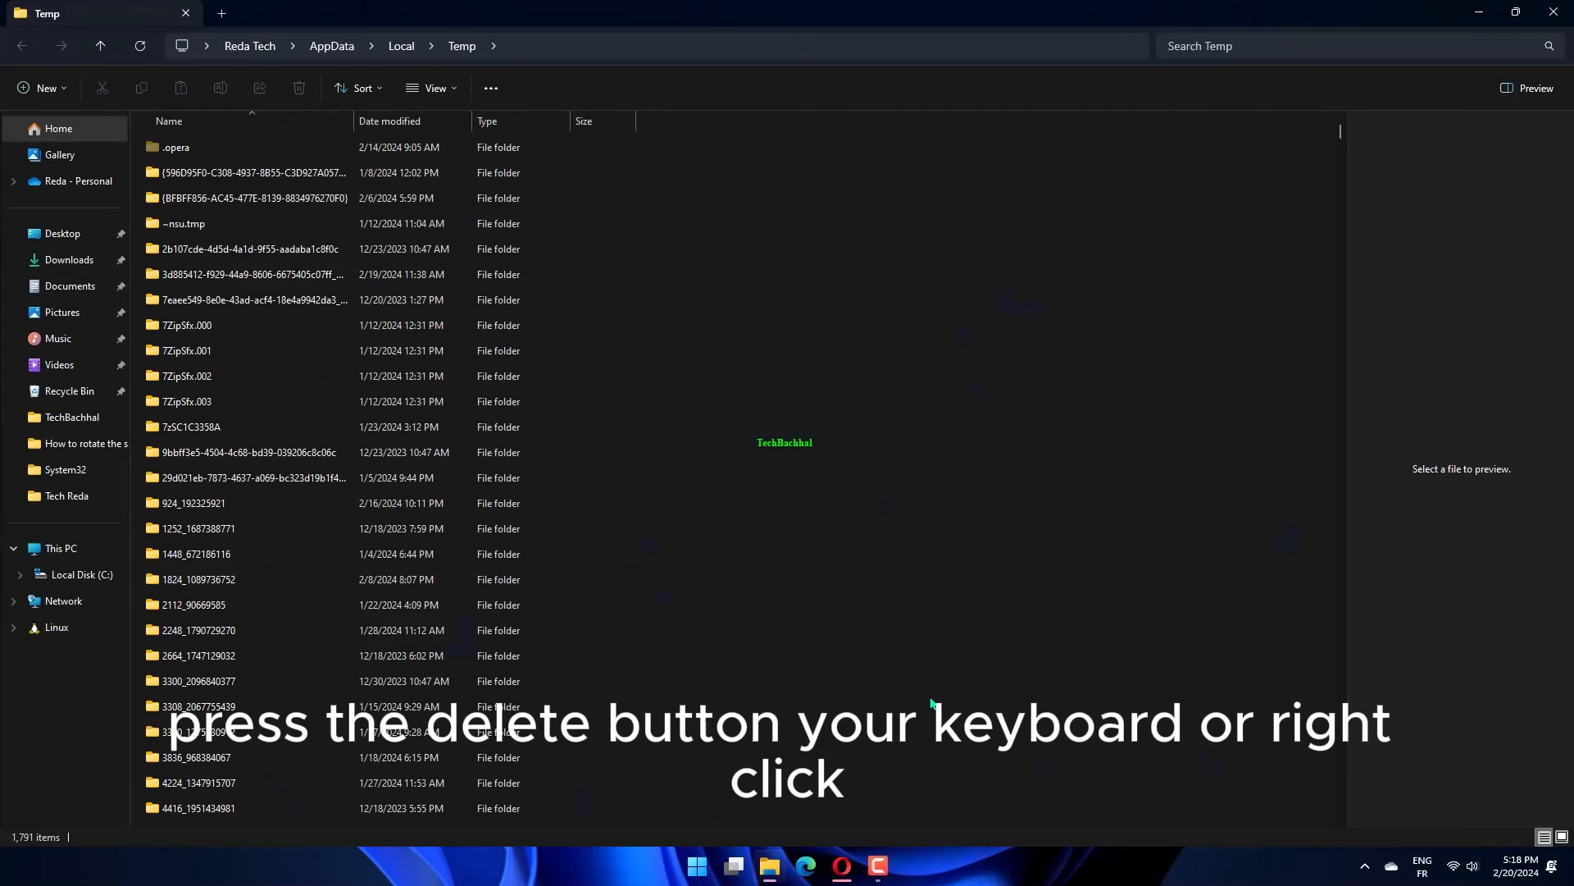